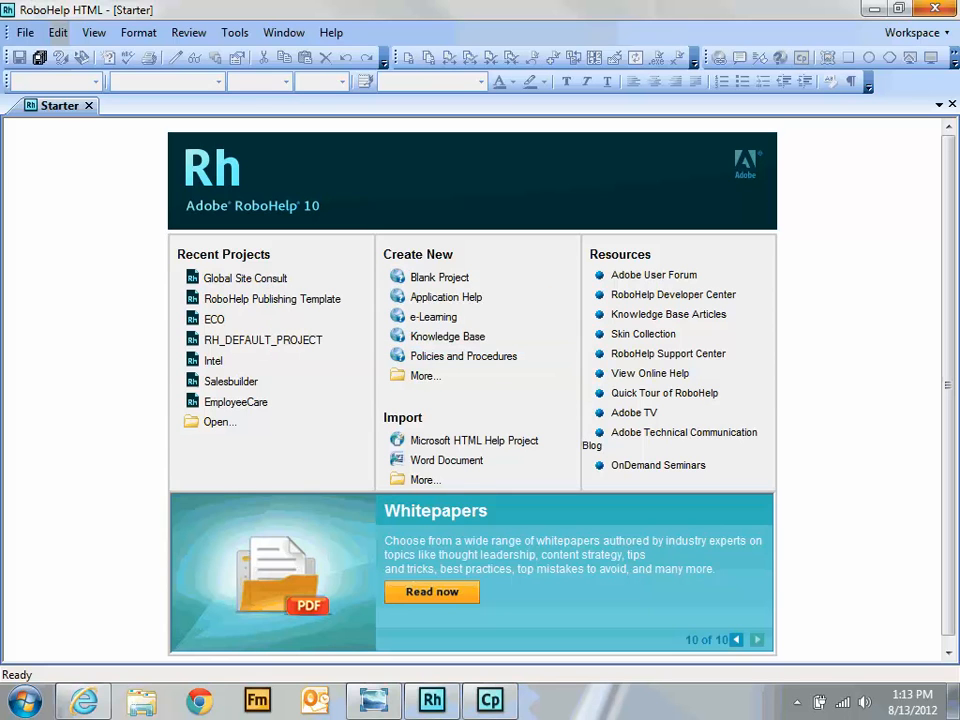
Step: Open the Global Site Consult project from Recent Projects
click(244, 278)
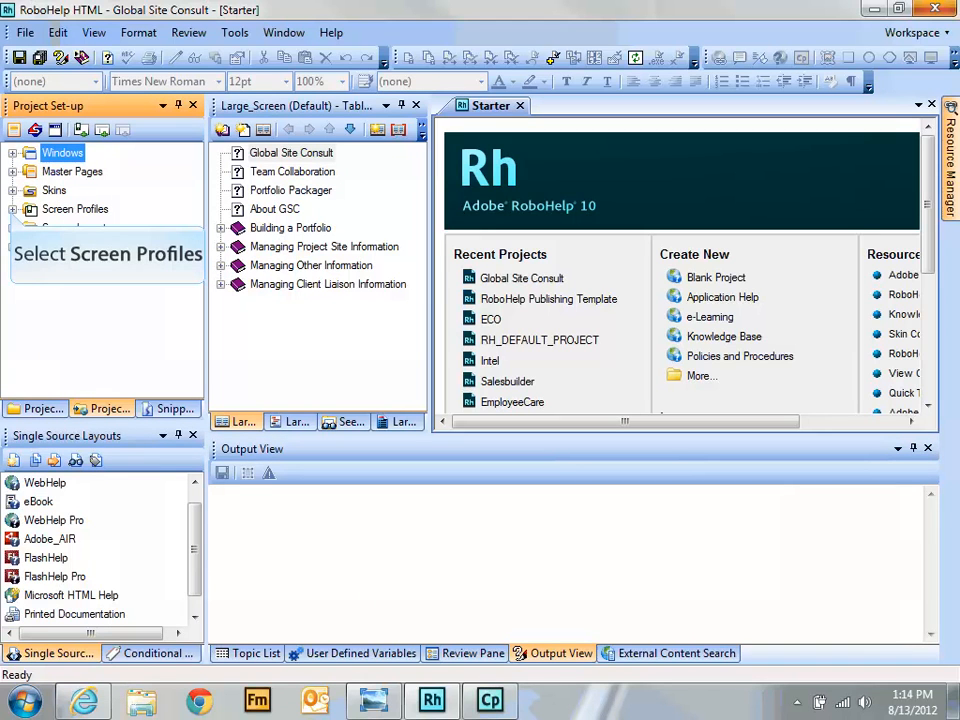
Step: Expand Screen Profiles, start a New Screen Profile, and reveal the Screen Layouts list
click(12, 210)
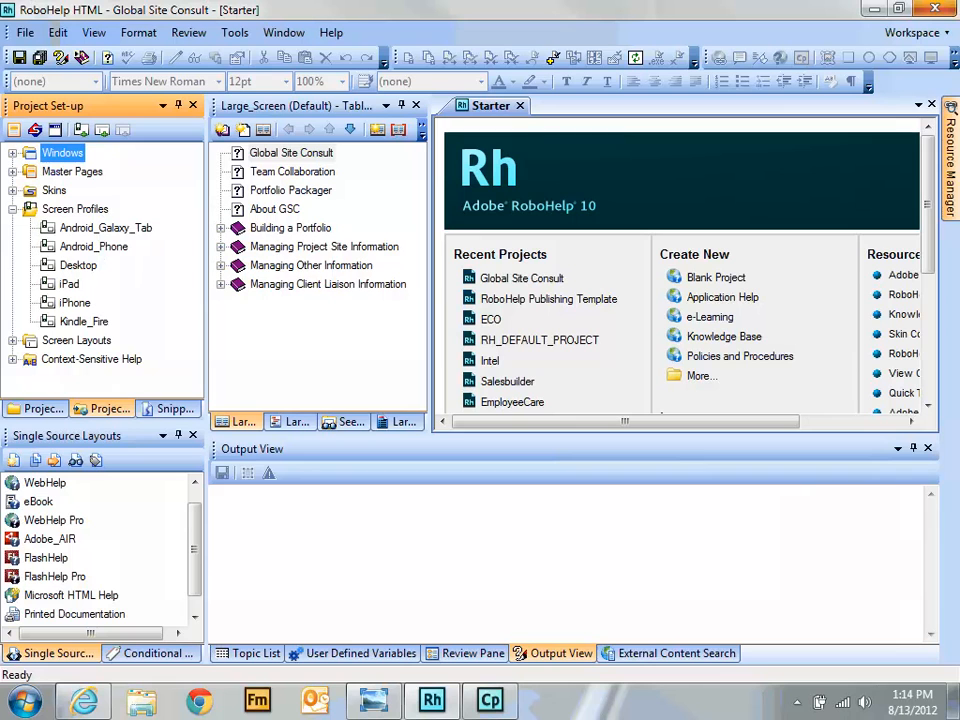
right_click(76, 208)
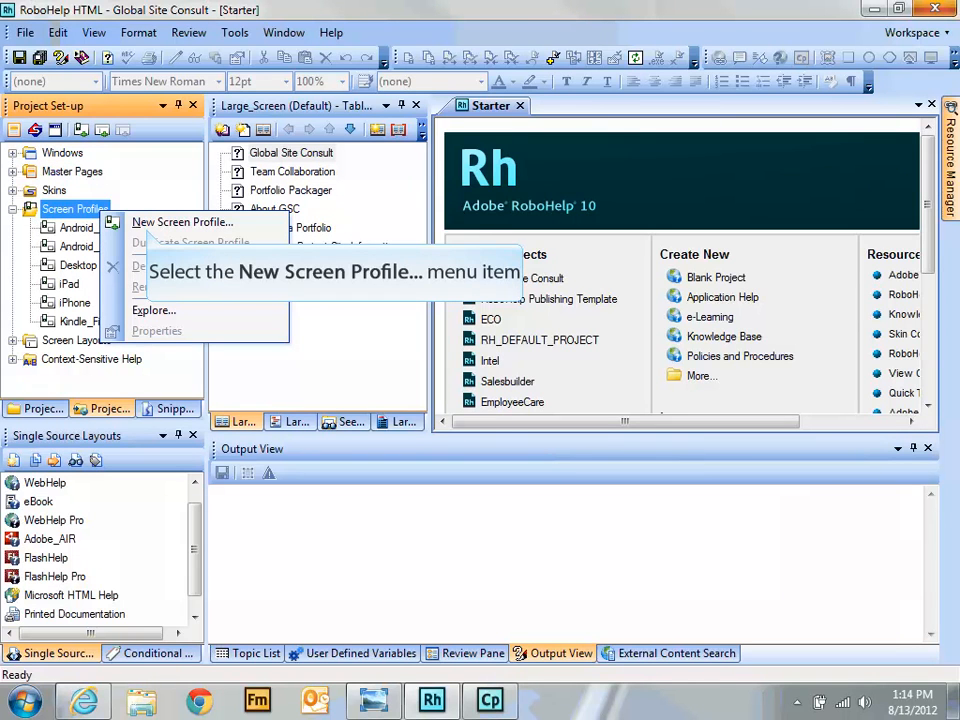
click(182, 220)
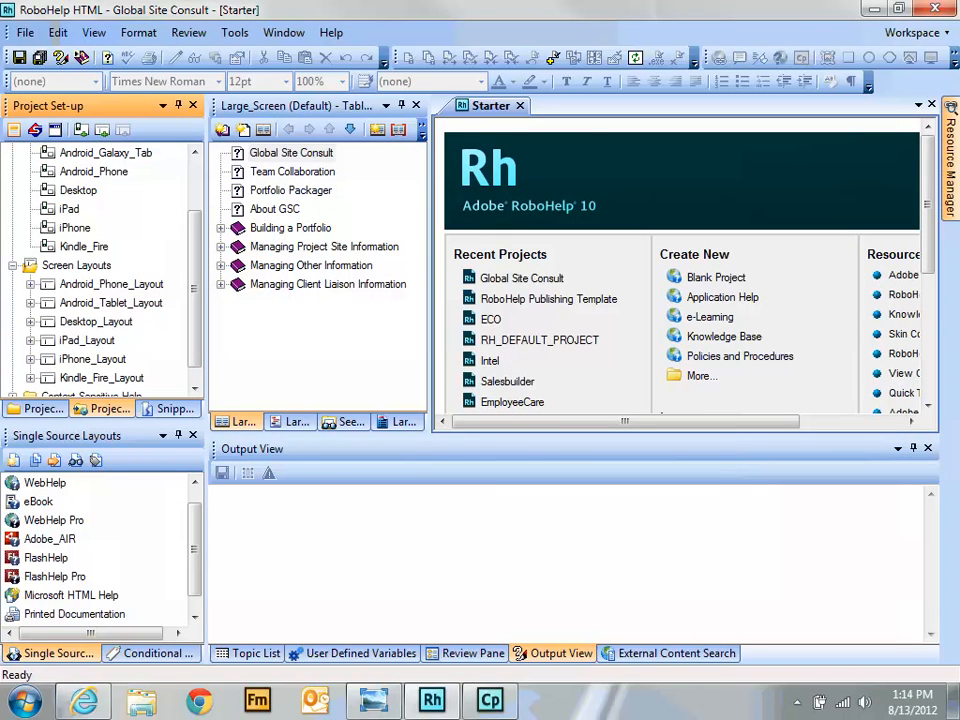
scroll(down, 3)
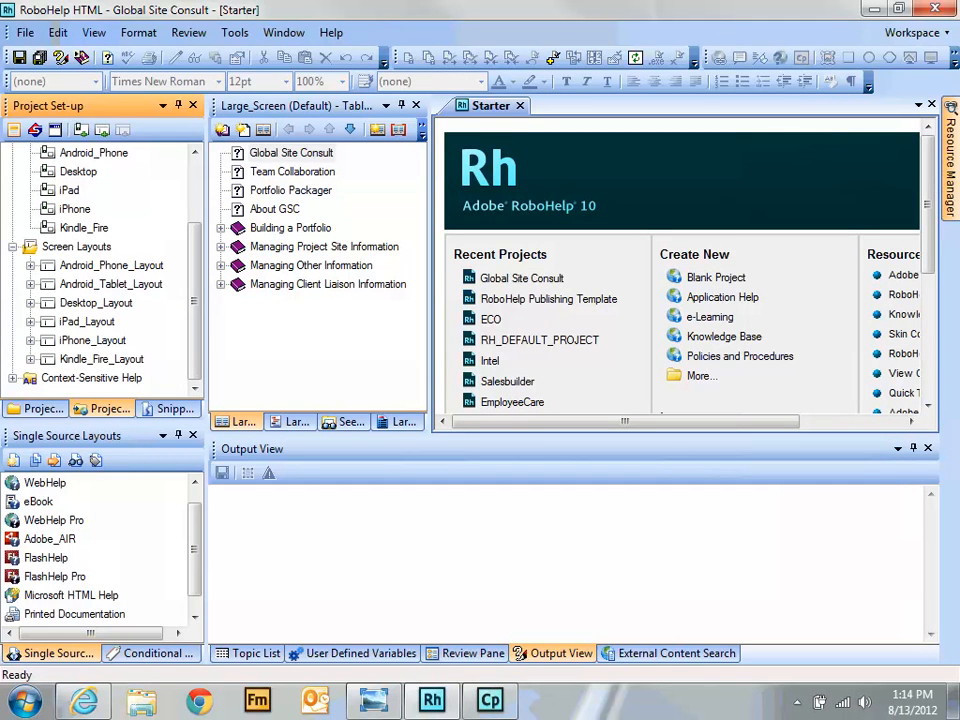
mouse_move(92, 340)
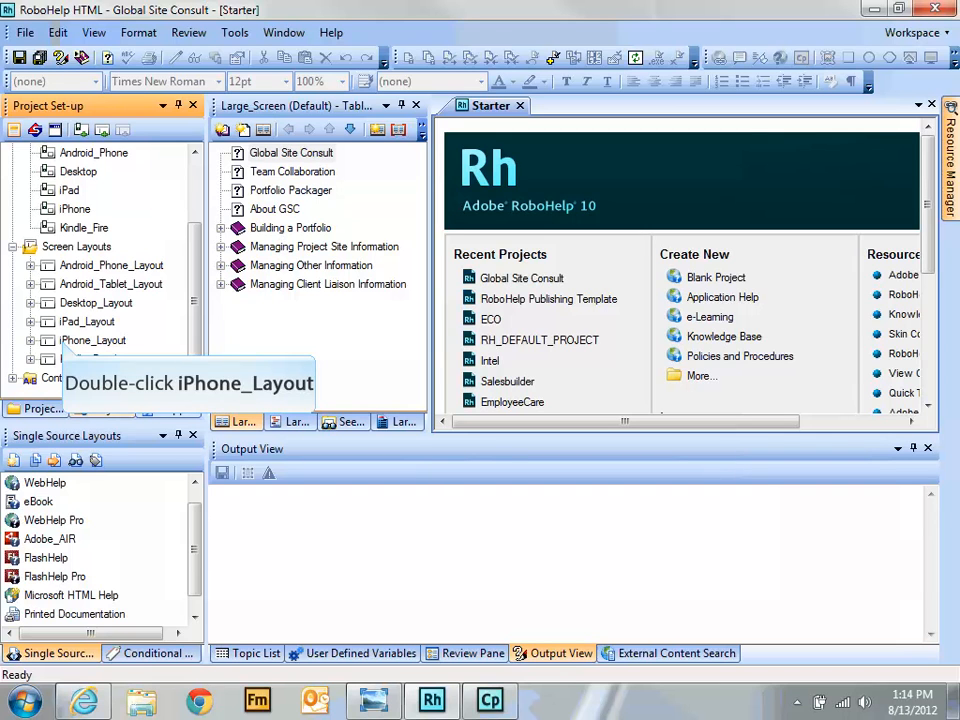
Step: Expand iPhone_Layout and open its Home (Default) page in the Screen Layout Editor
double_click(92, 340)
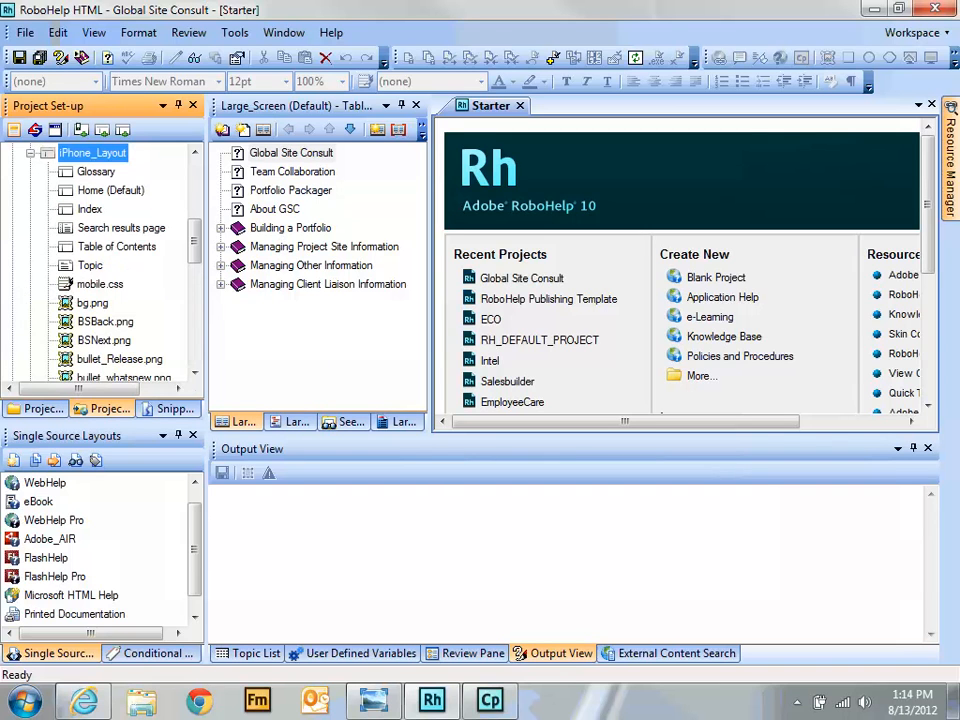
scroll(down, 3)
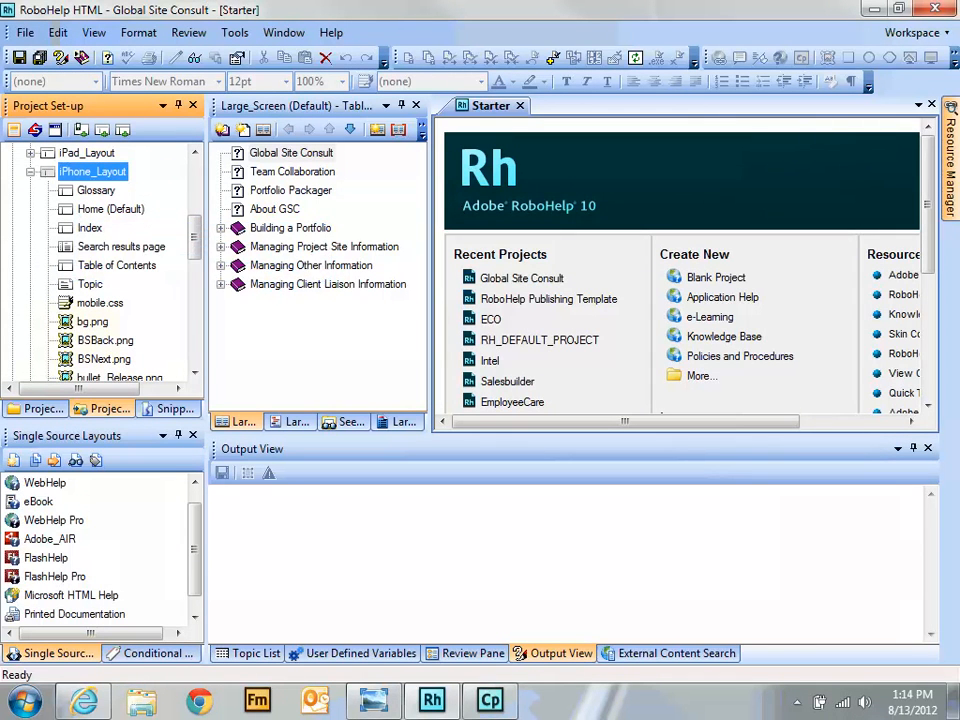
double_click(110, 210)
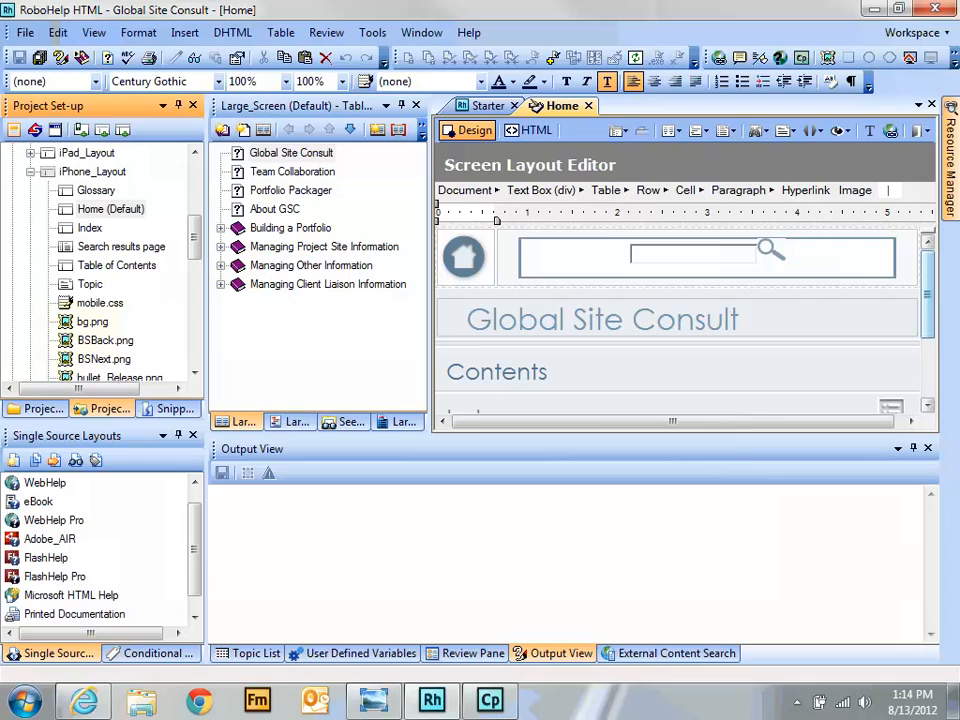
scroll(down, 3)
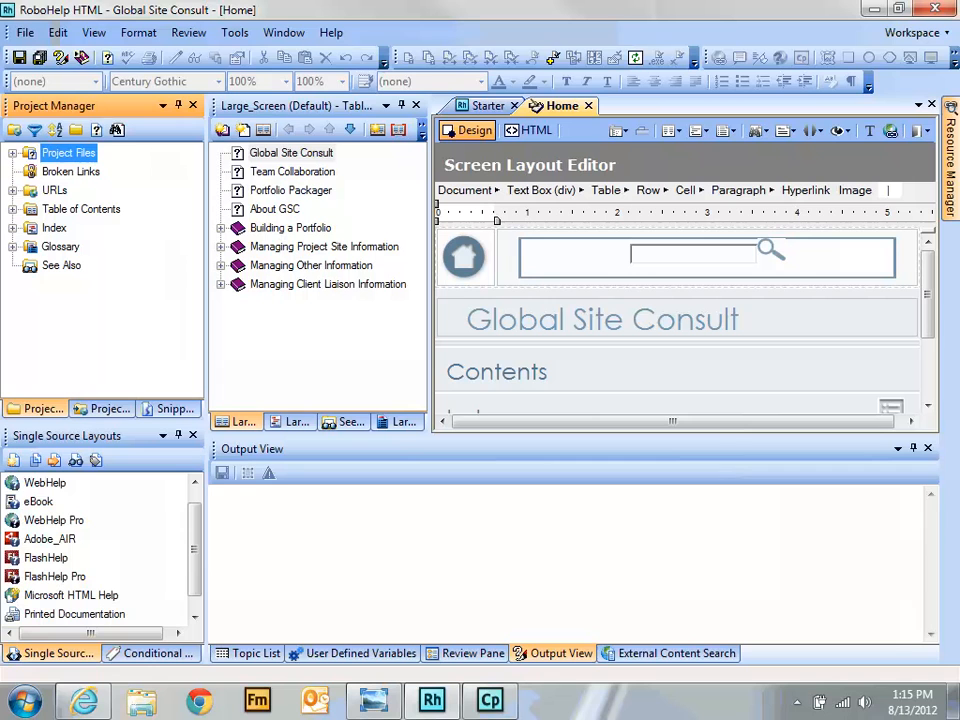
mouse_move(24, 32)
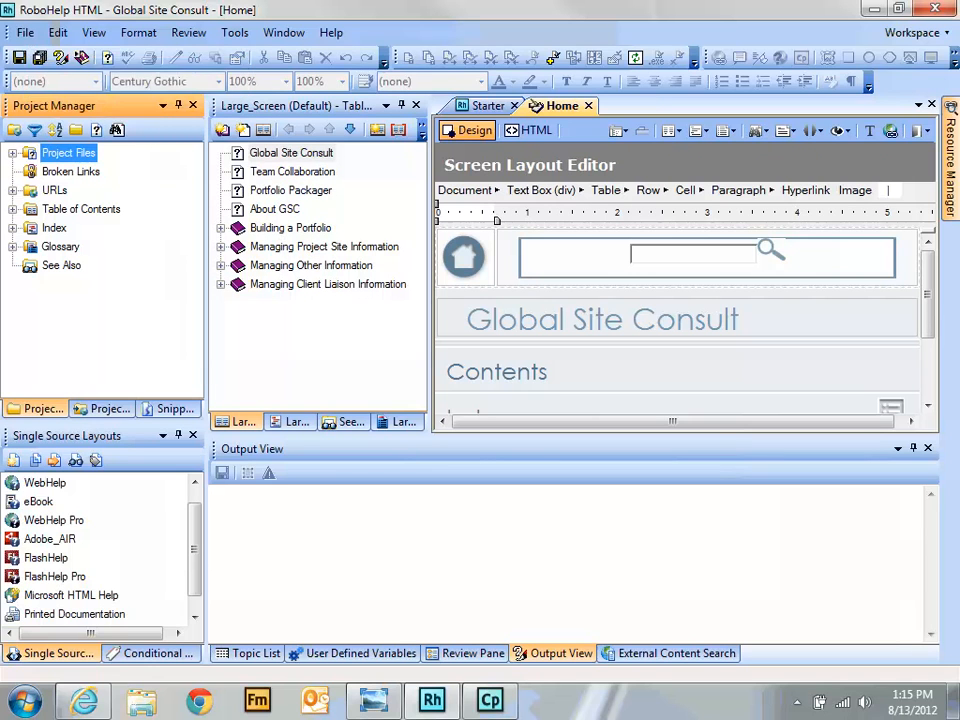
Step: Start File > Generate > Native Mobile App and show the Application Icons settings
click(24, 32)
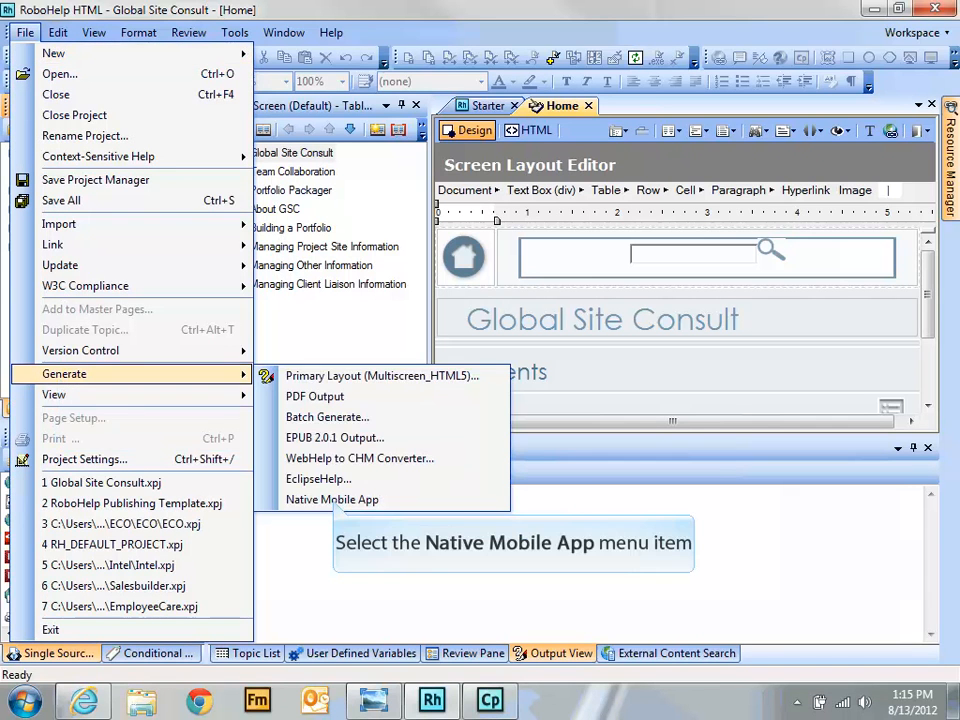
click(332, 500)
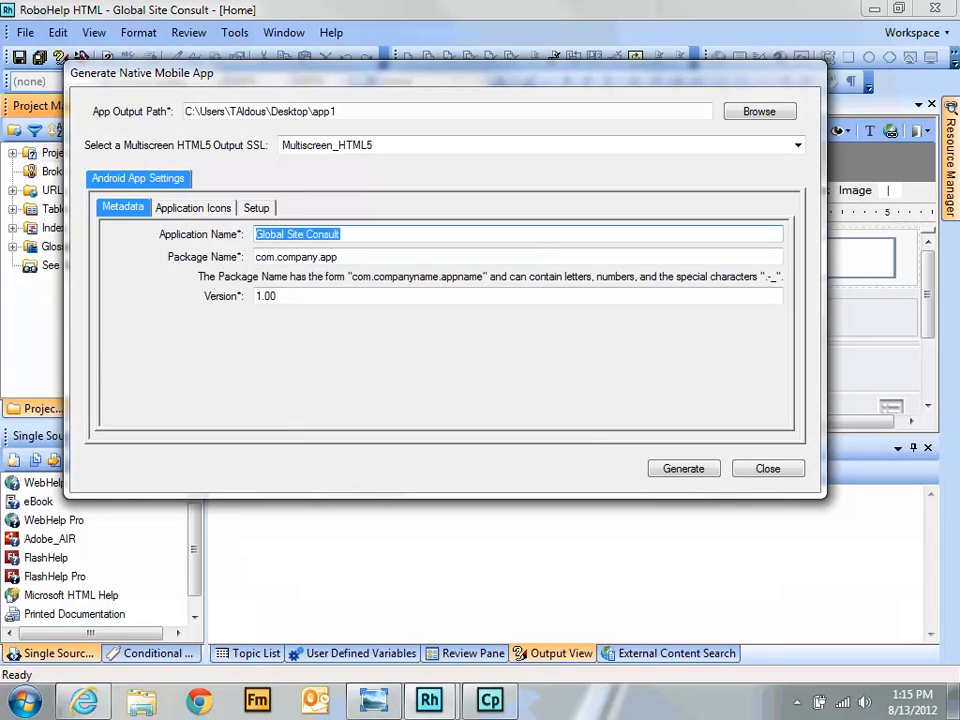
mouse_move(192, 208)
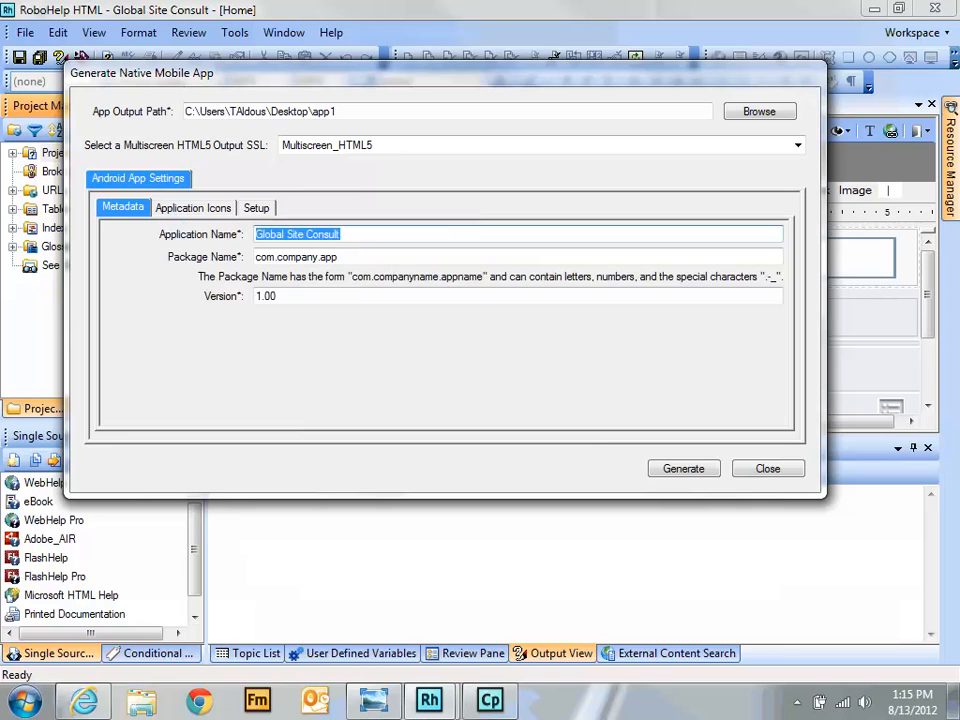
click(192, 206)
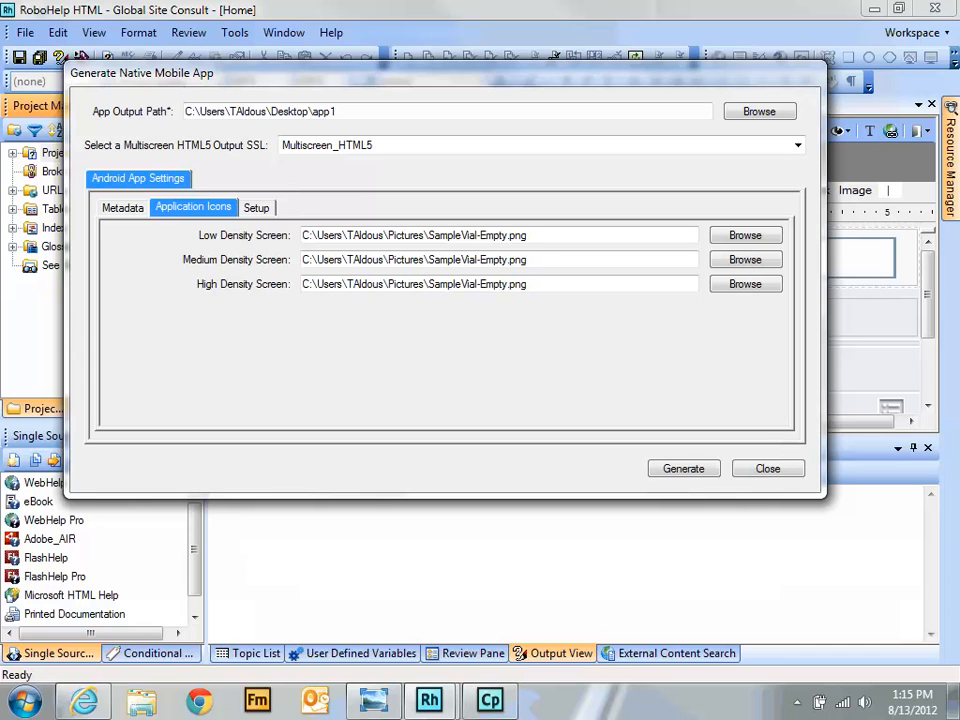
double_click(516, 236)
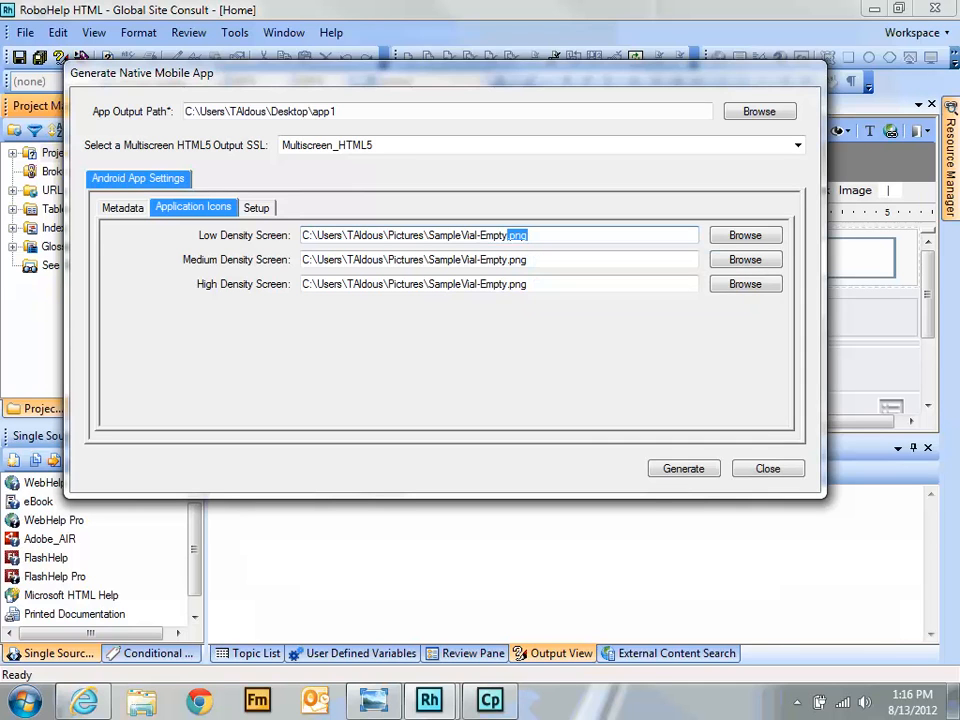
click(744, 236)
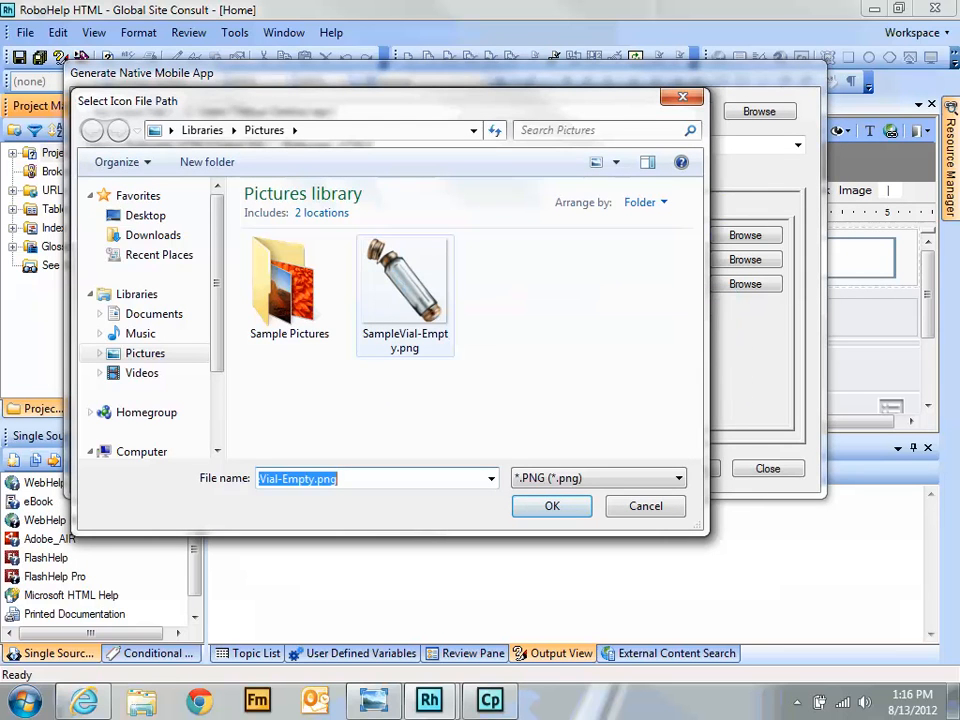
click(552, 504)
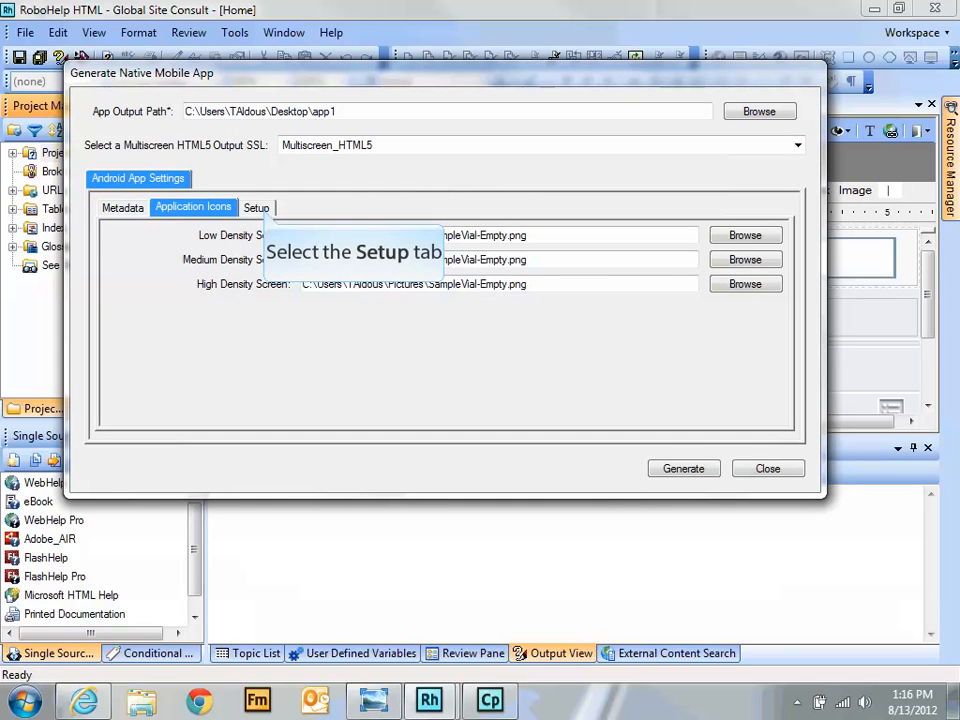
Step: Switch the Generate Native Mobile App dialog to the Setup options
click(256, 206)
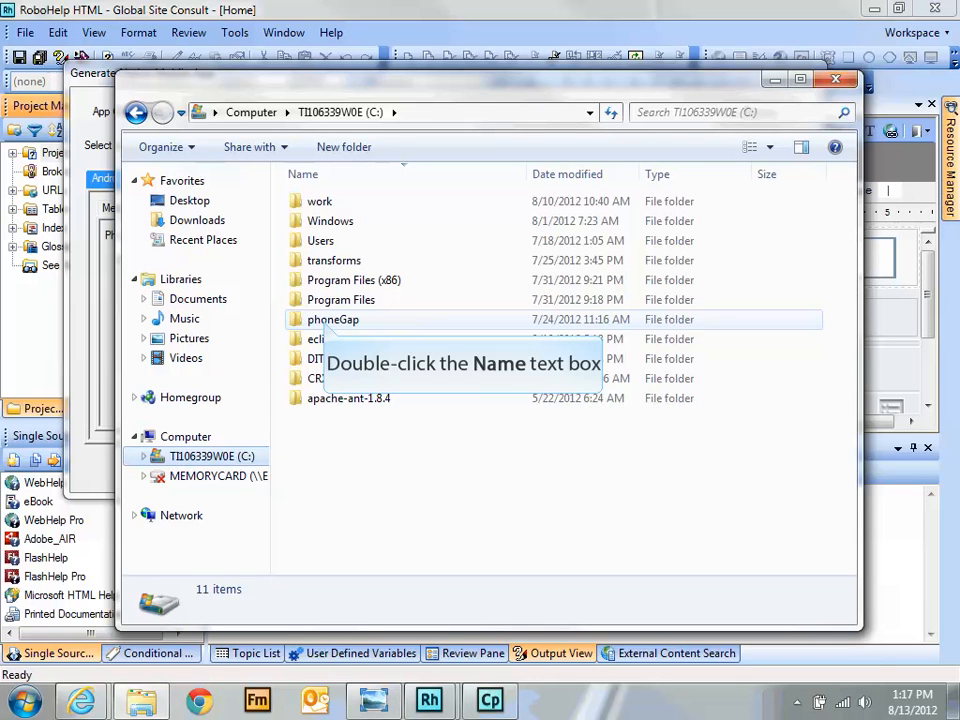
Step: Browse into C:\phoneGap\phonegap-phonegap-ff91e6e as the PhoneGap SDK folder
double_click(332, 320)
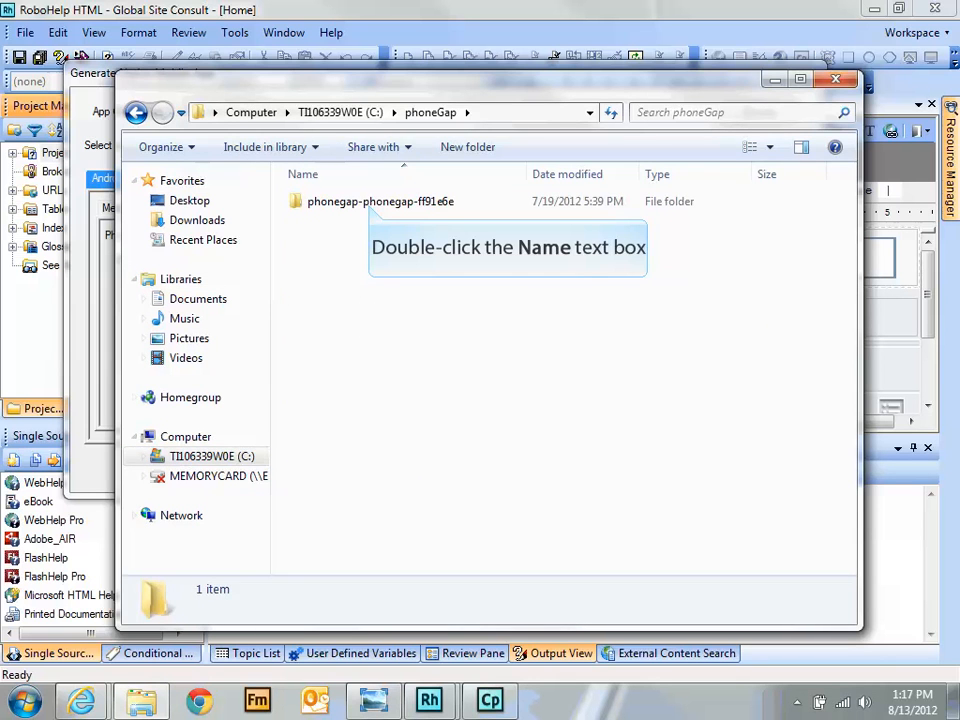
double_click(380, 200)
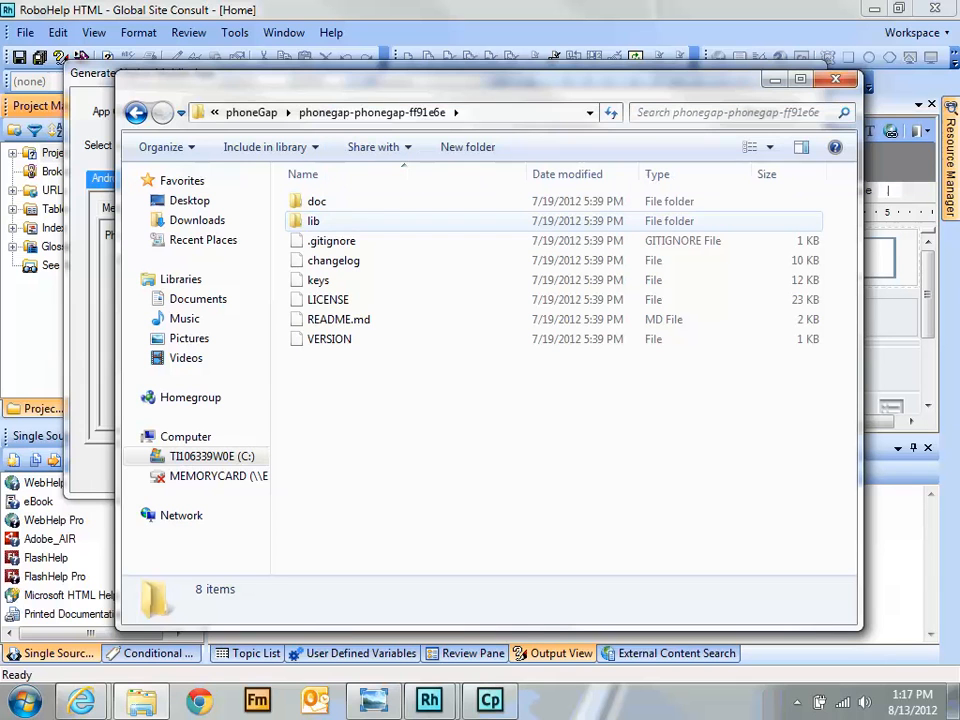
click(400, 112)
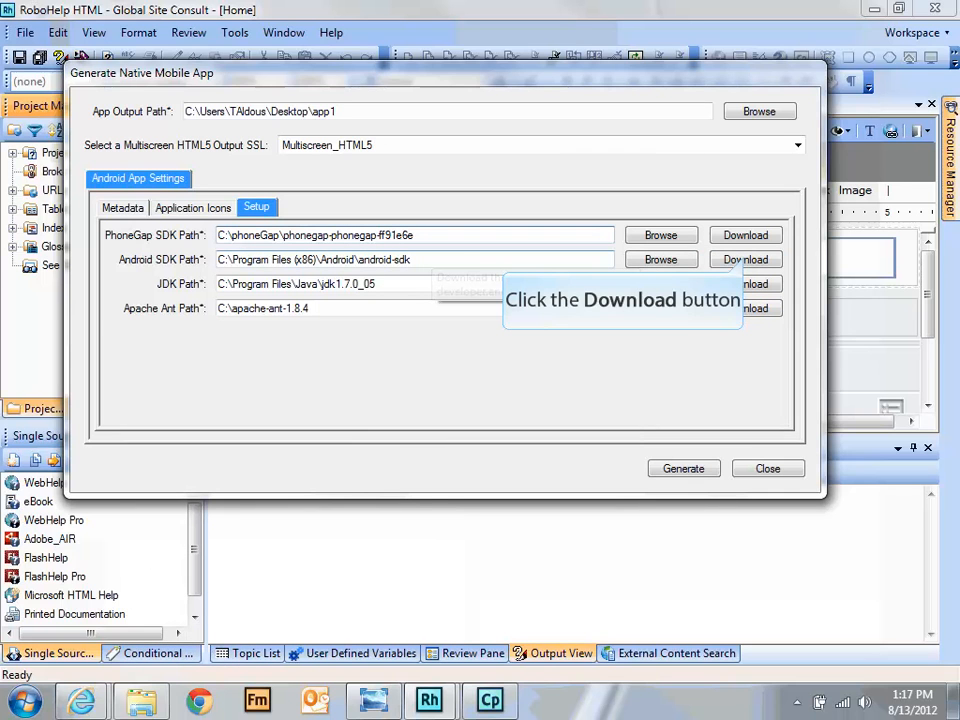
Step: Open the Android SDK download page, expand its Download section, and minimize the browser
click(744, 260)
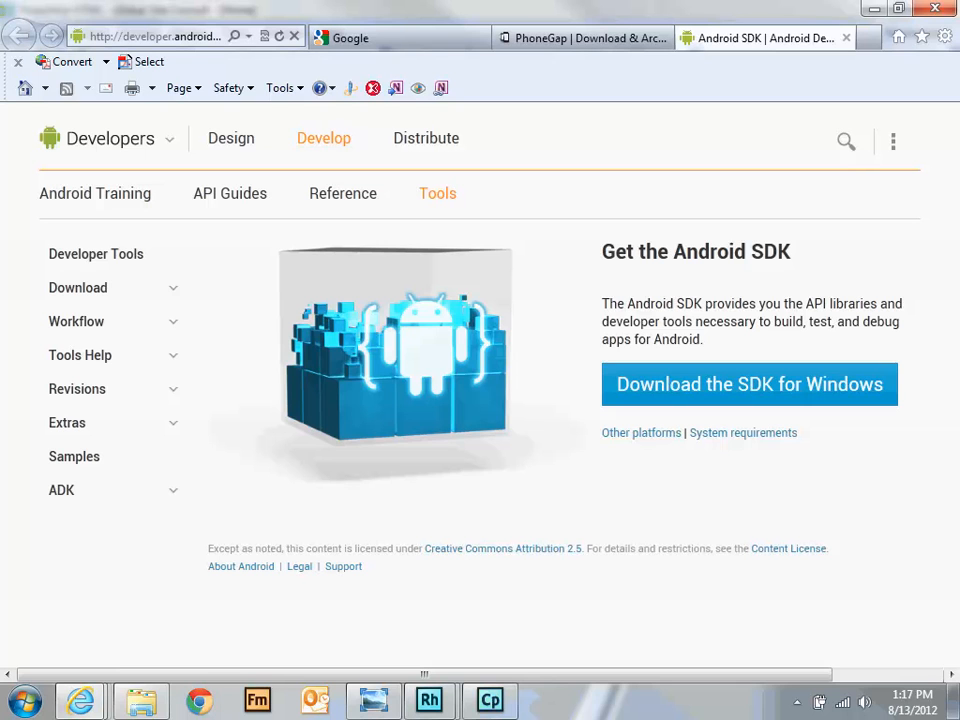
click(76, 288)
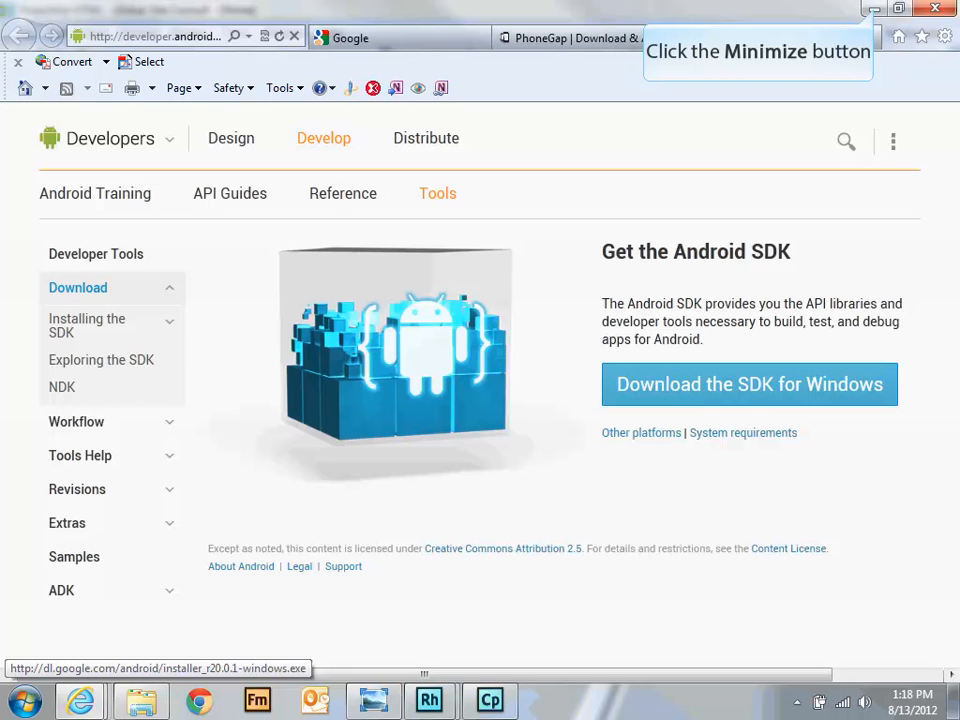
click(864, 8)
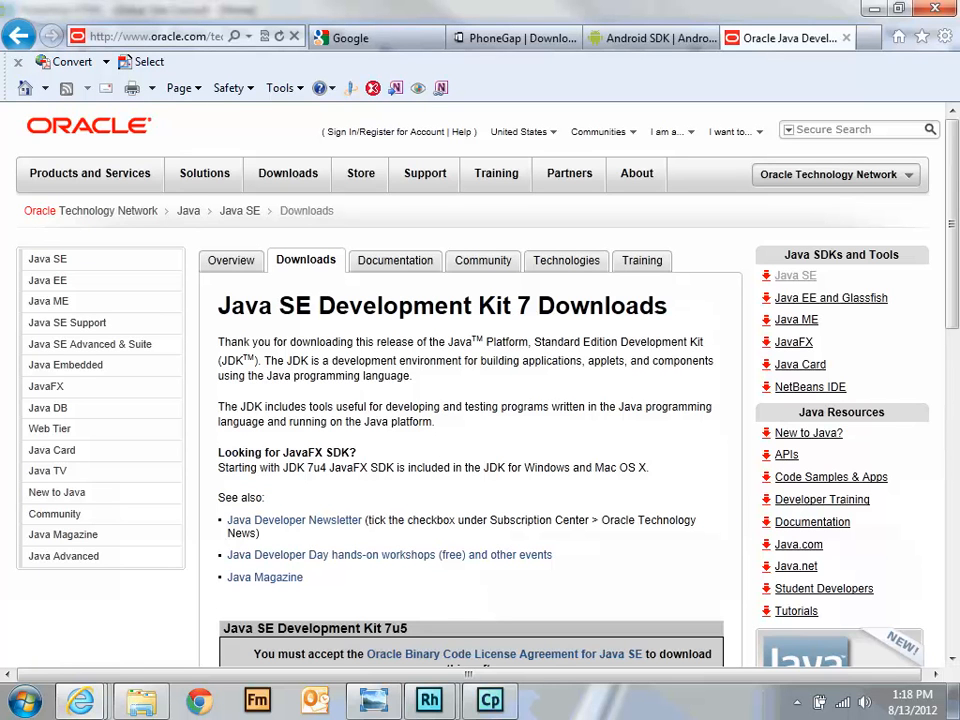
Step: Scroll through Oracle's Java SE Development Kit 7u5 download table
scroll(down, 3)
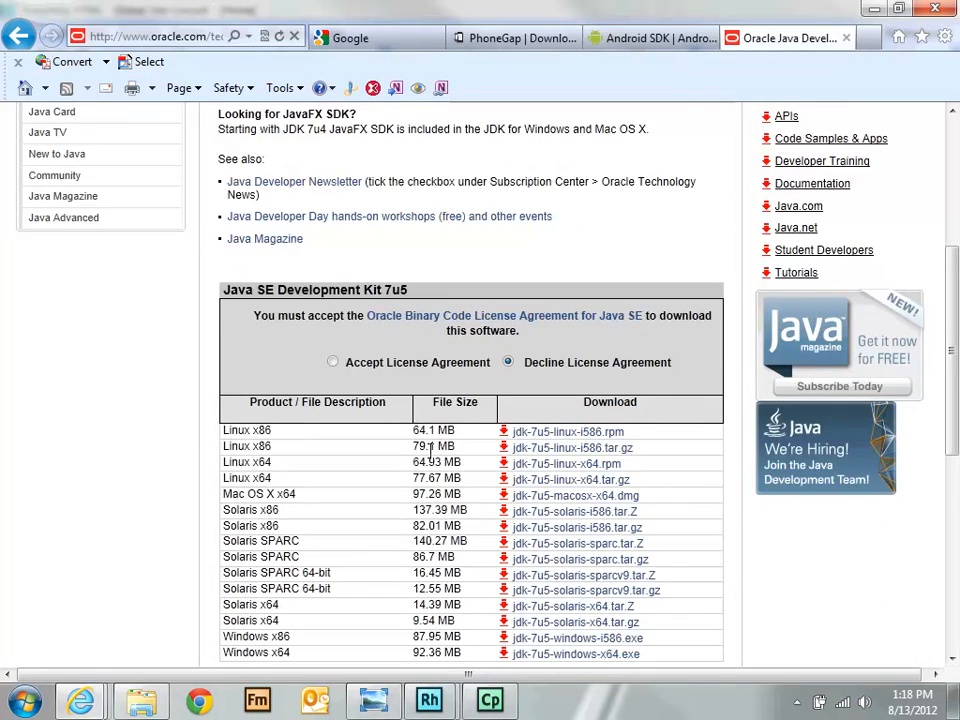
scroll(down, 3)
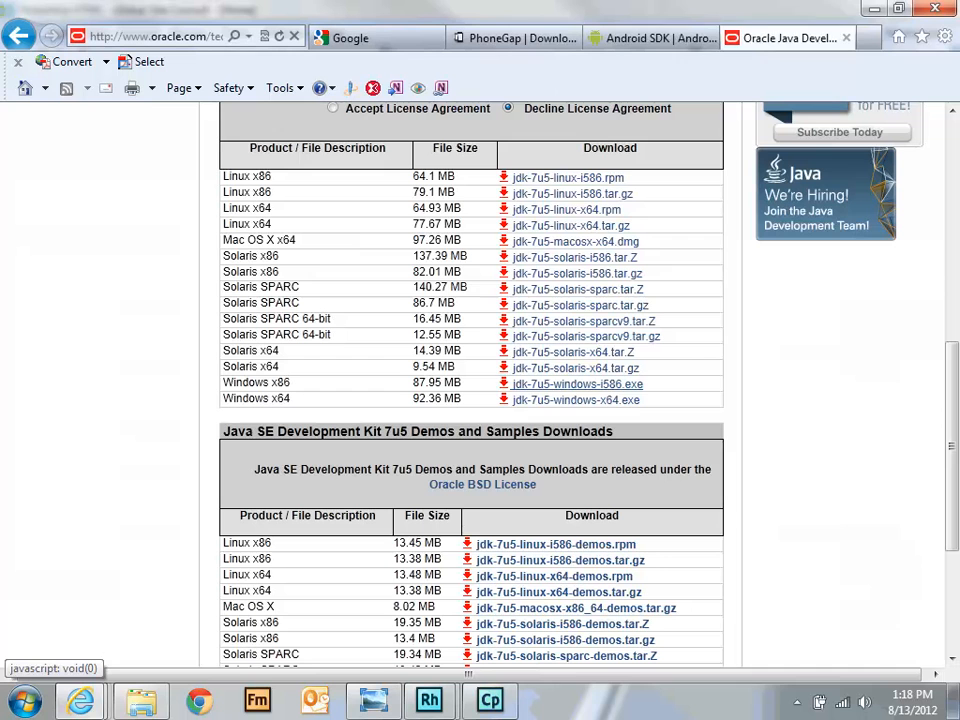
mouse_move(872, 8)
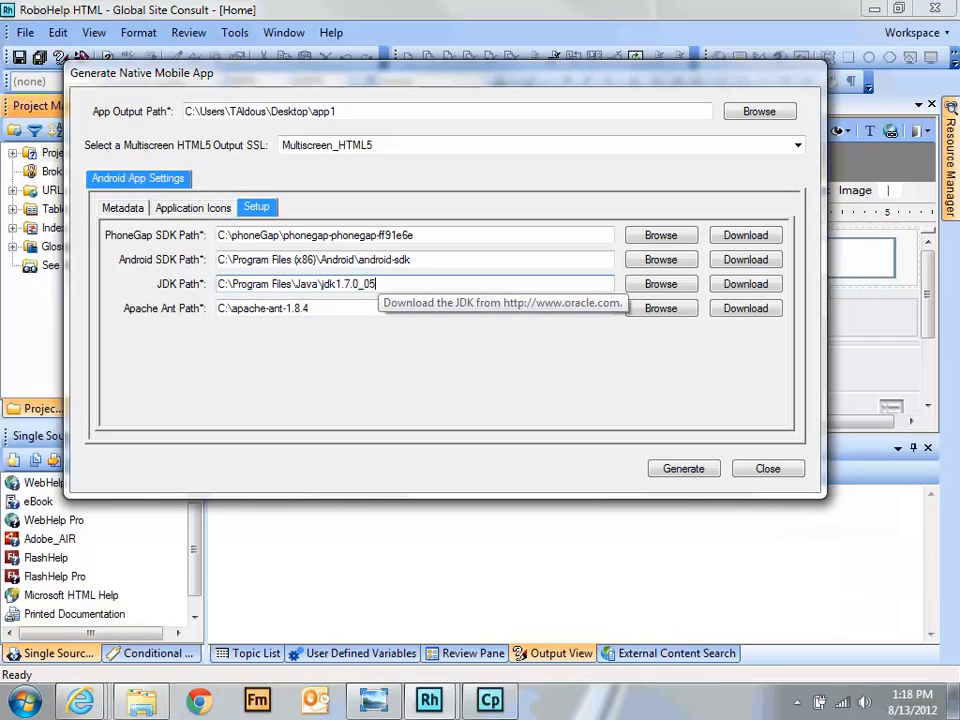
mouse_move(744, 308)
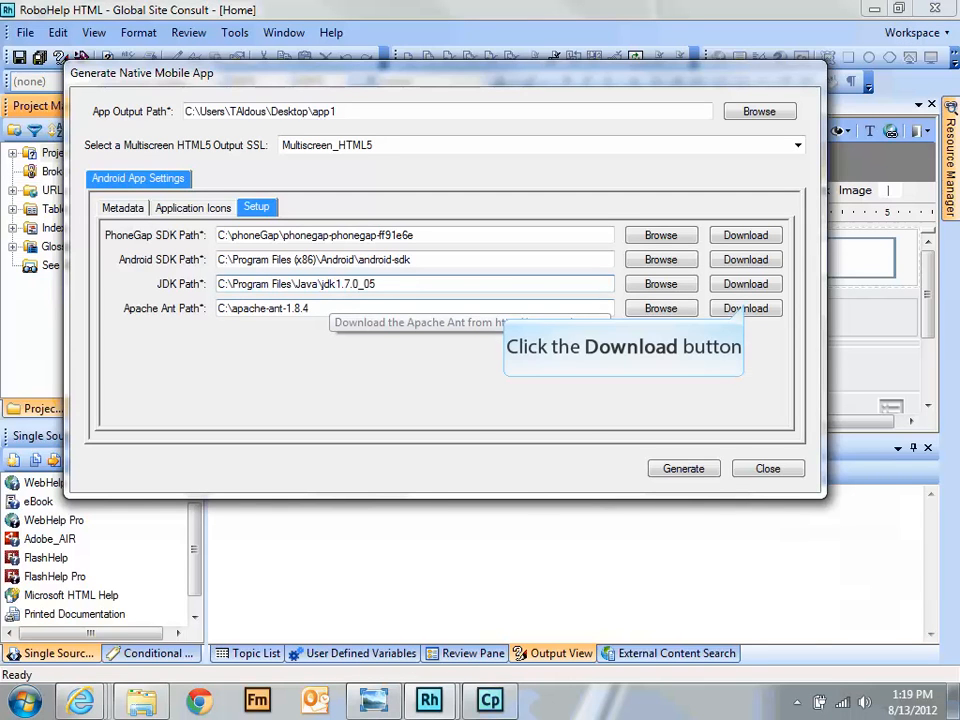
Step: Open the Apache Ant Binary Distributions download page from the Apache Ant Path link
click(744, 308)
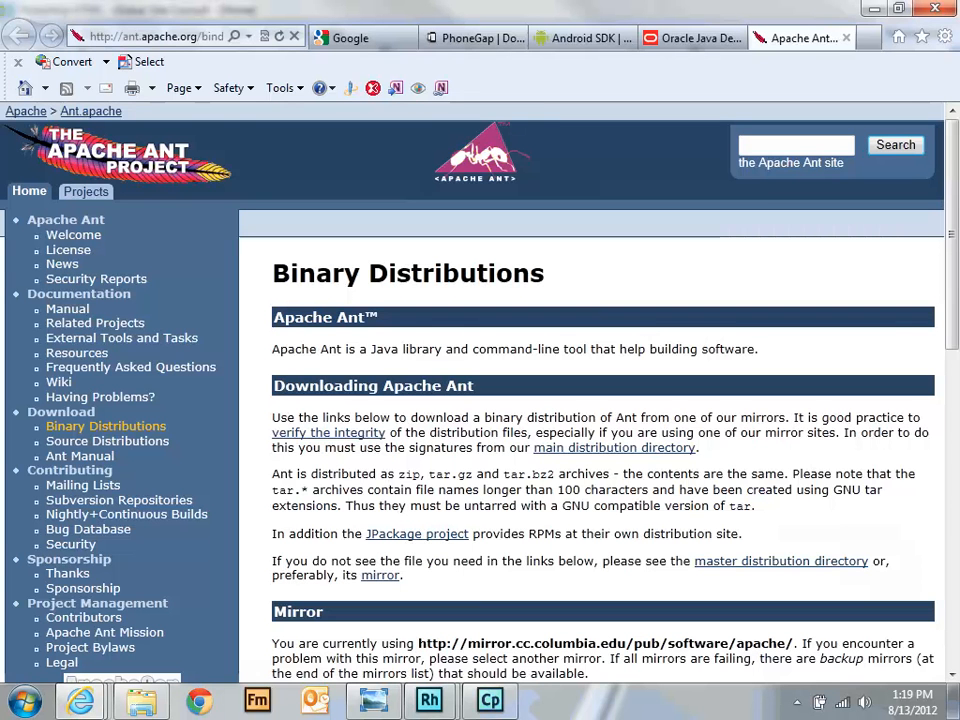
mouse_move(592, 408)
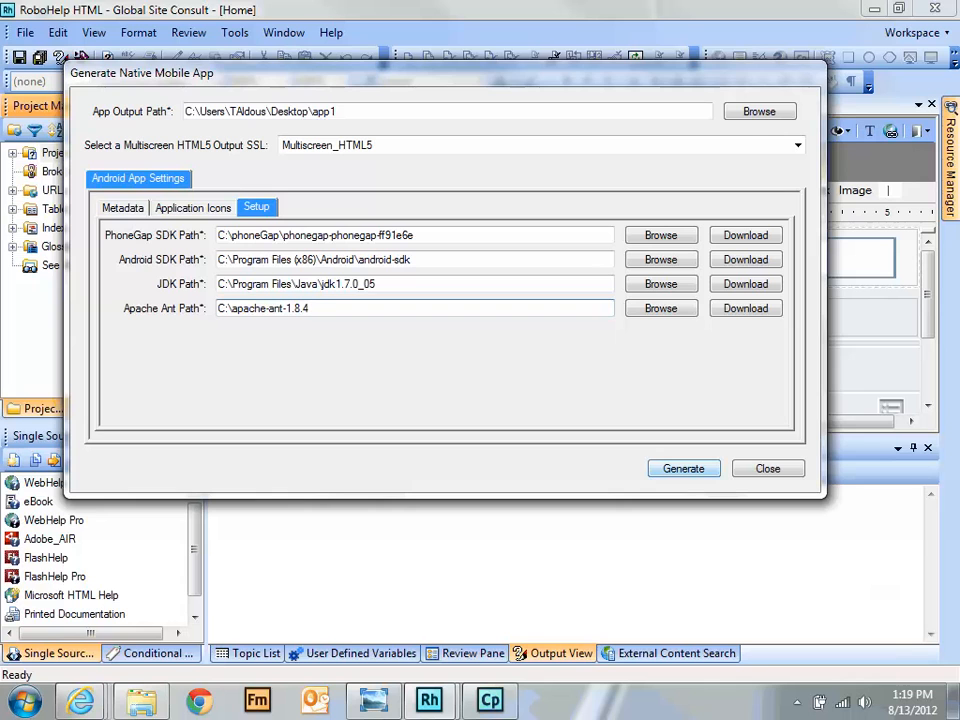
mouse_move(760, 112)
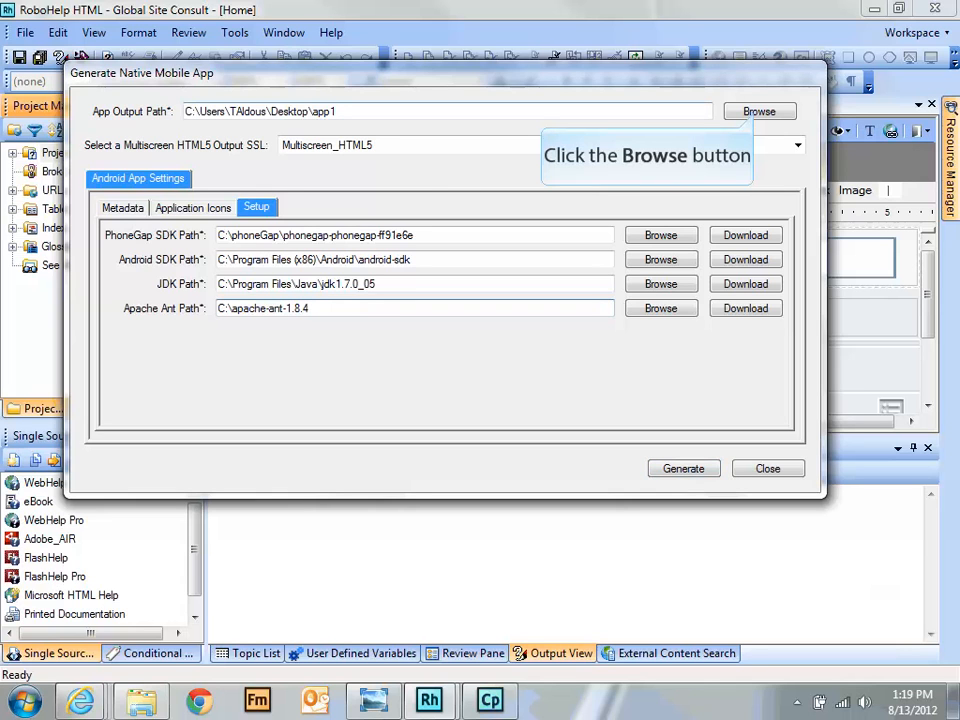
Step: Set a new Desktop folder 'app1' as the App Output Path and generate the Android app
click(760, 112)
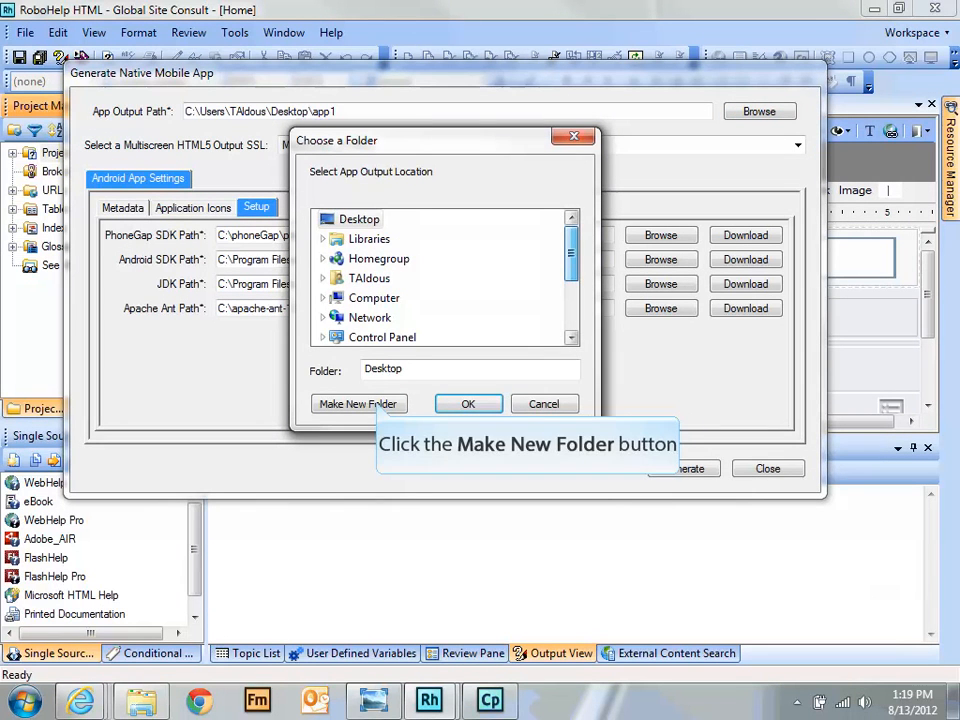
click(358, 404)
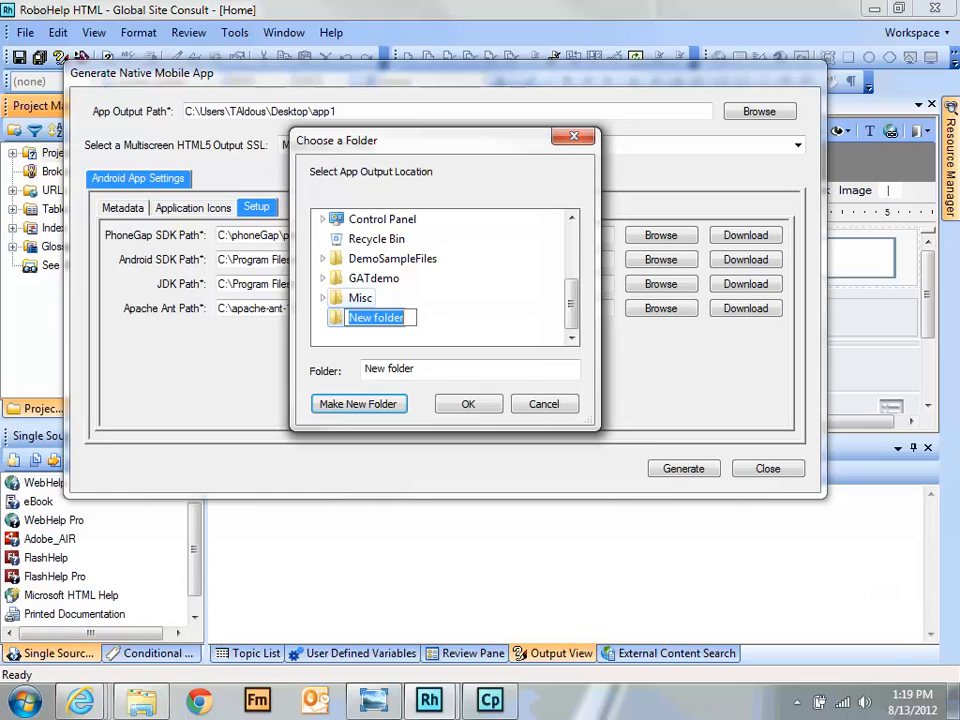
text(app1)
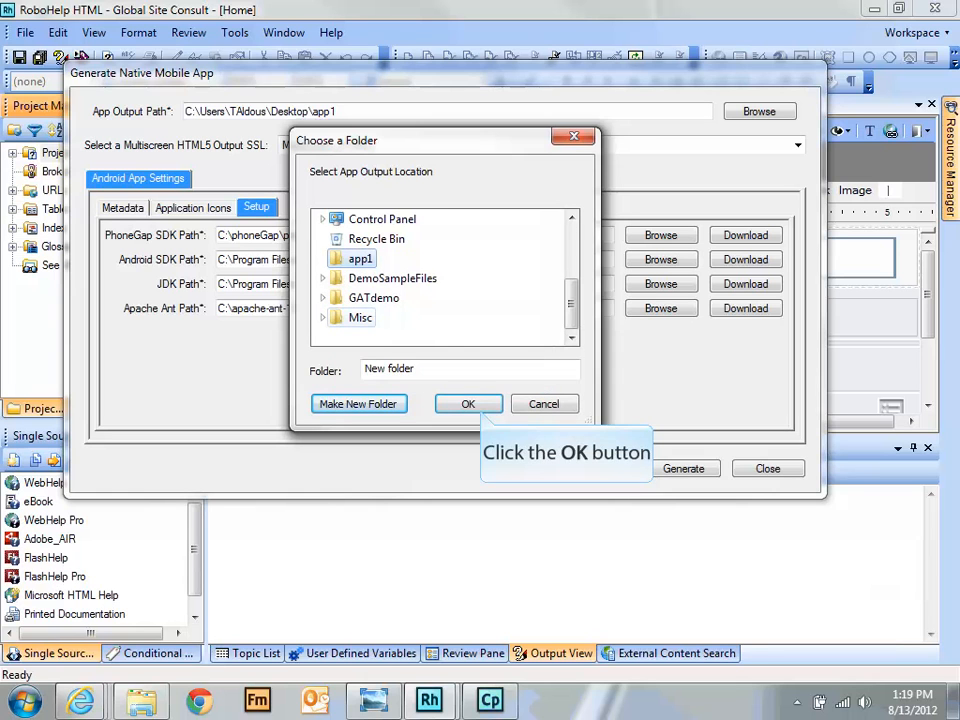
click(468, 404)
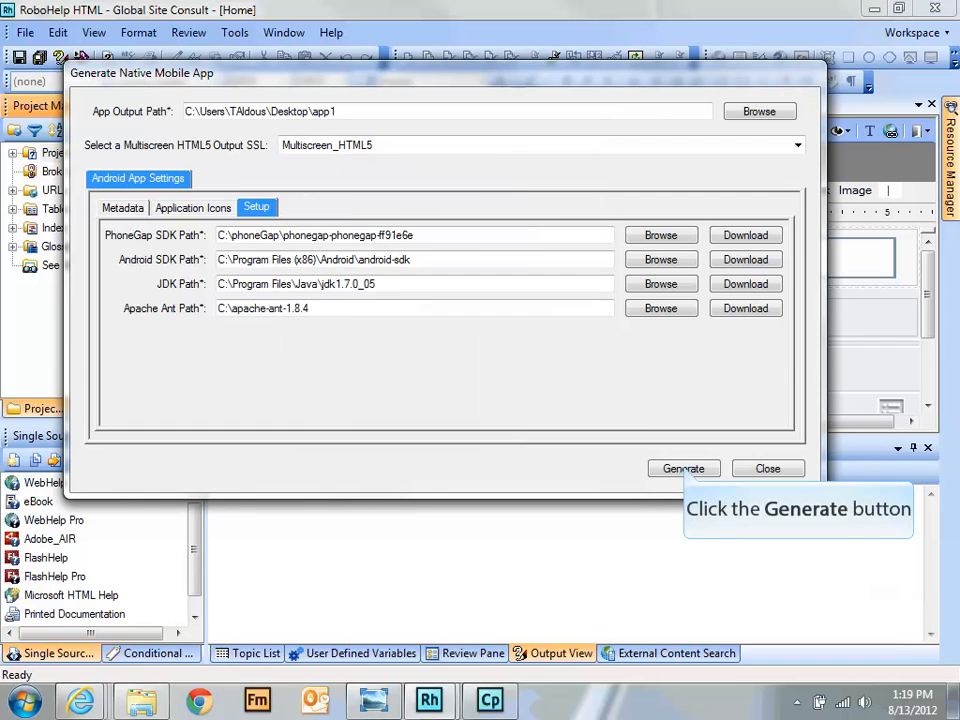
click(684, 468)
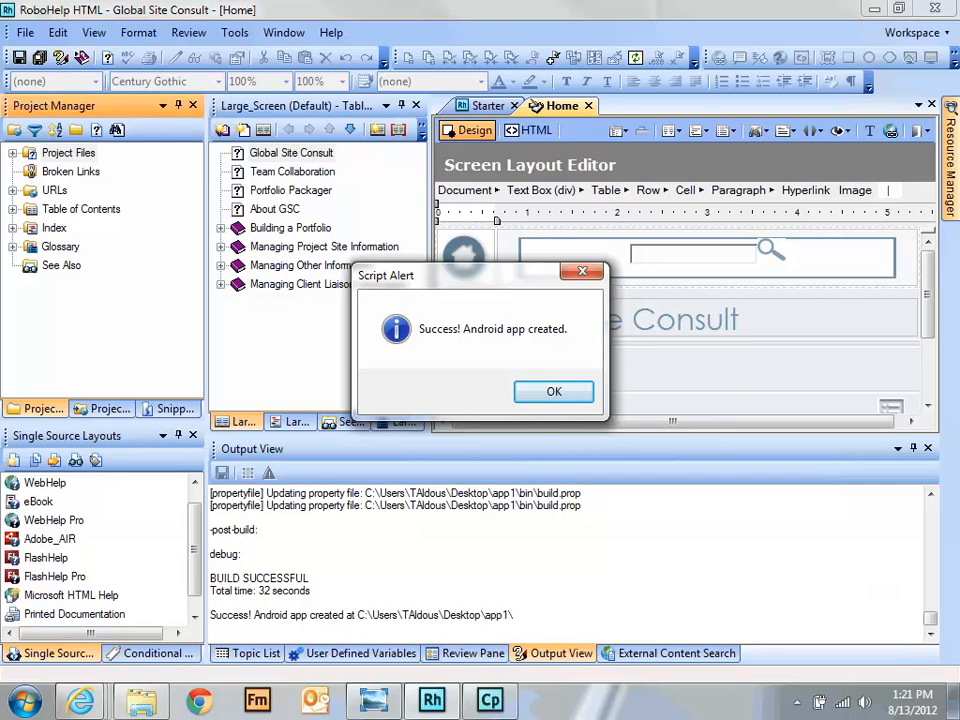
mouse_move(554, 390)
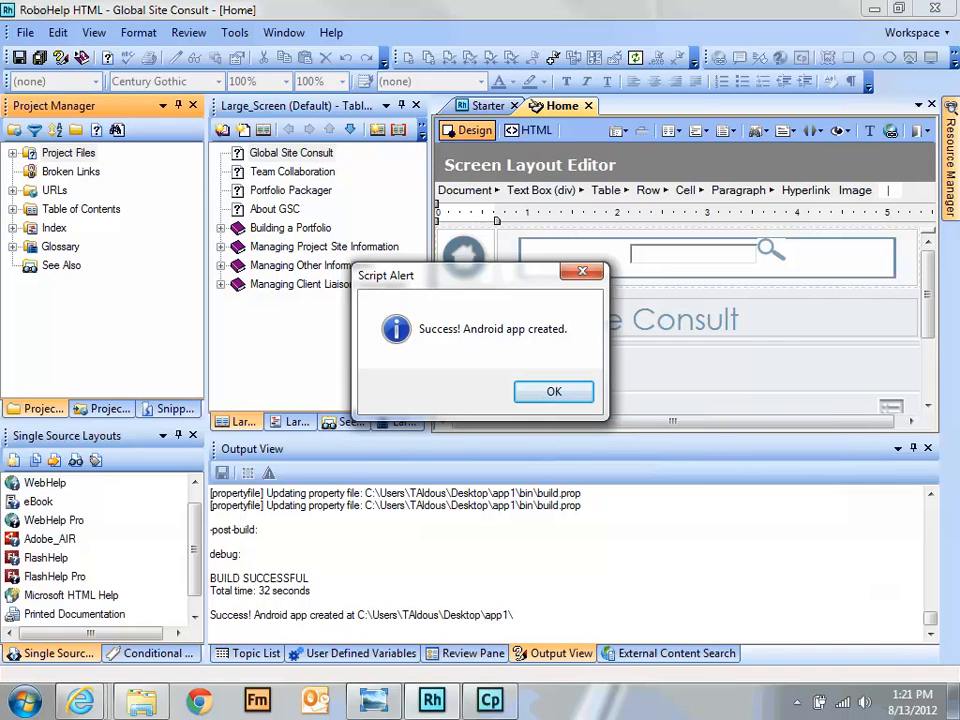
Step: Dismiss the Script Alert success message and minimize RoboHelp to reveal the desktop
click(552, 390)
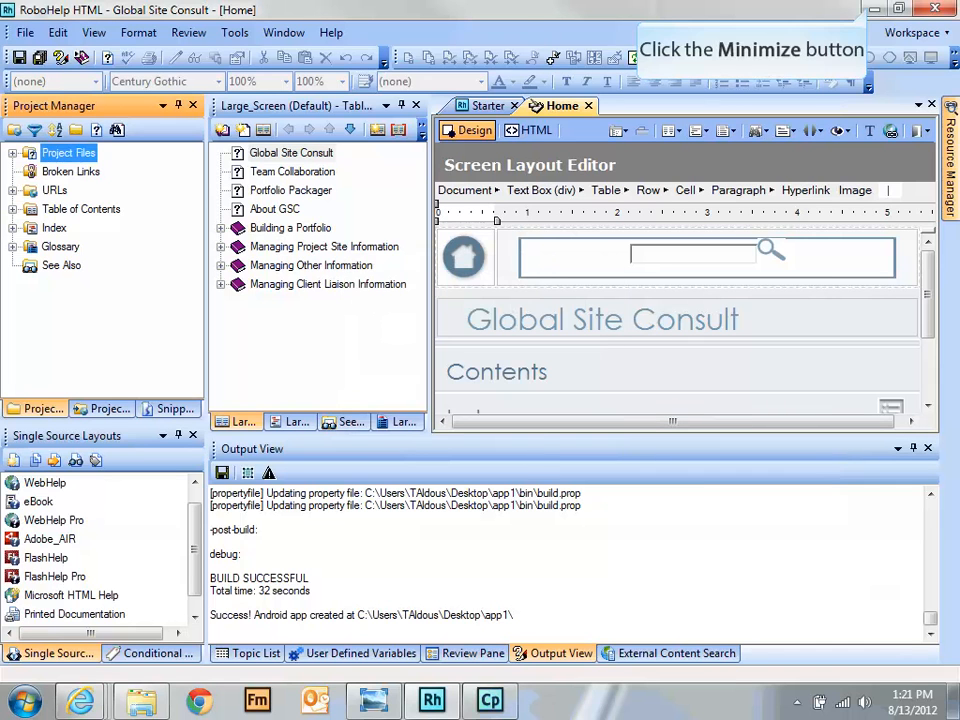
click(900, 8)
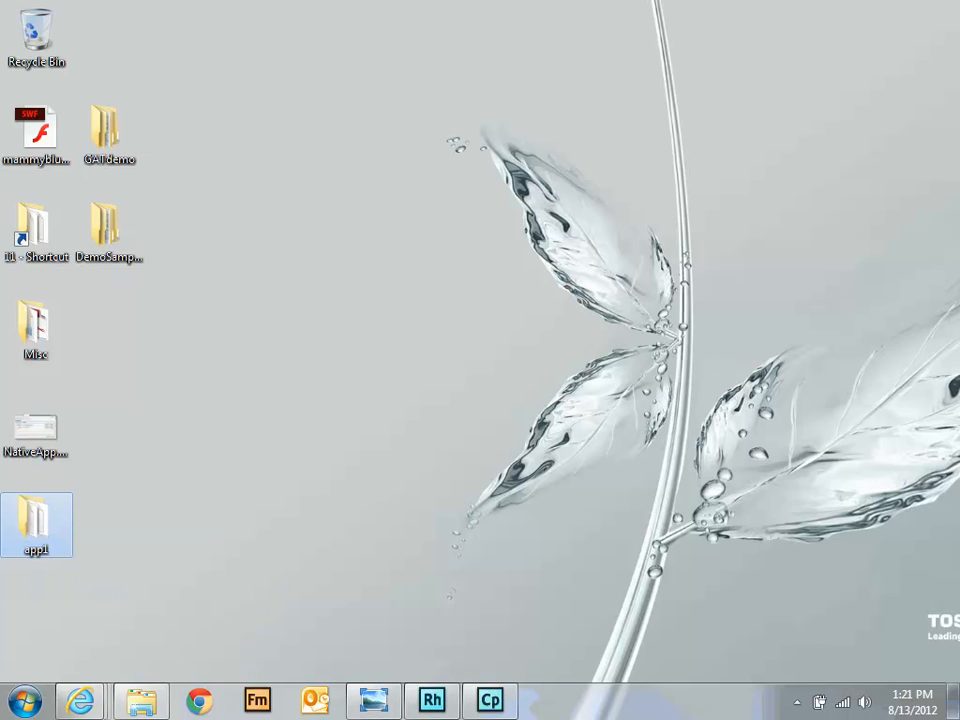
Step: Browse into app1\bin on the desktop and select Global_Site_Consult-debug.apk (3.43 MB)
double_click(36, 524)
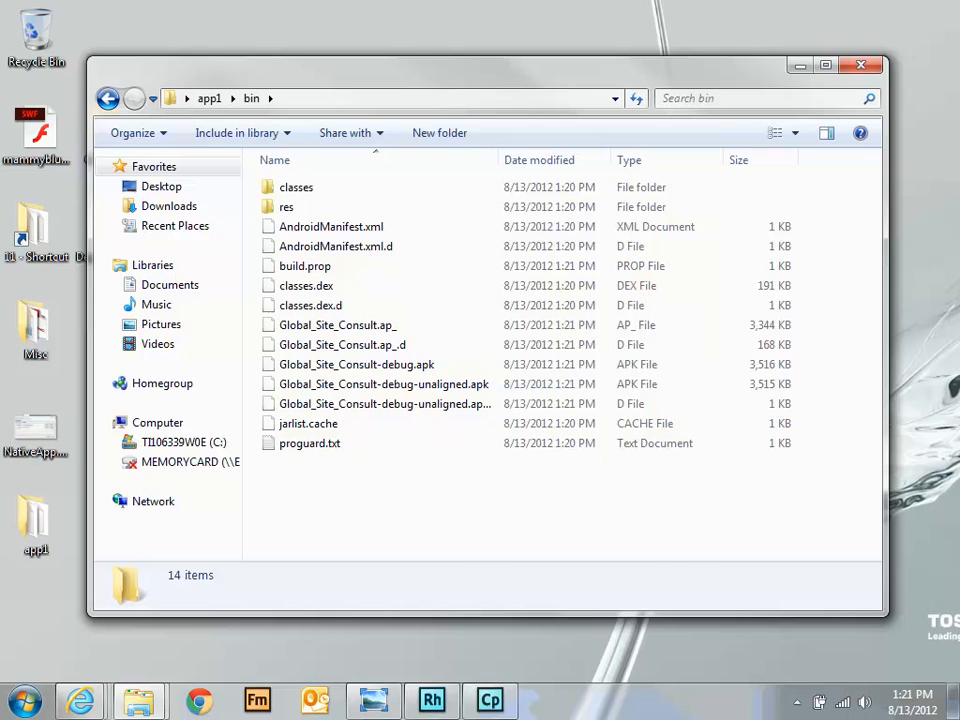
click(356, 364)
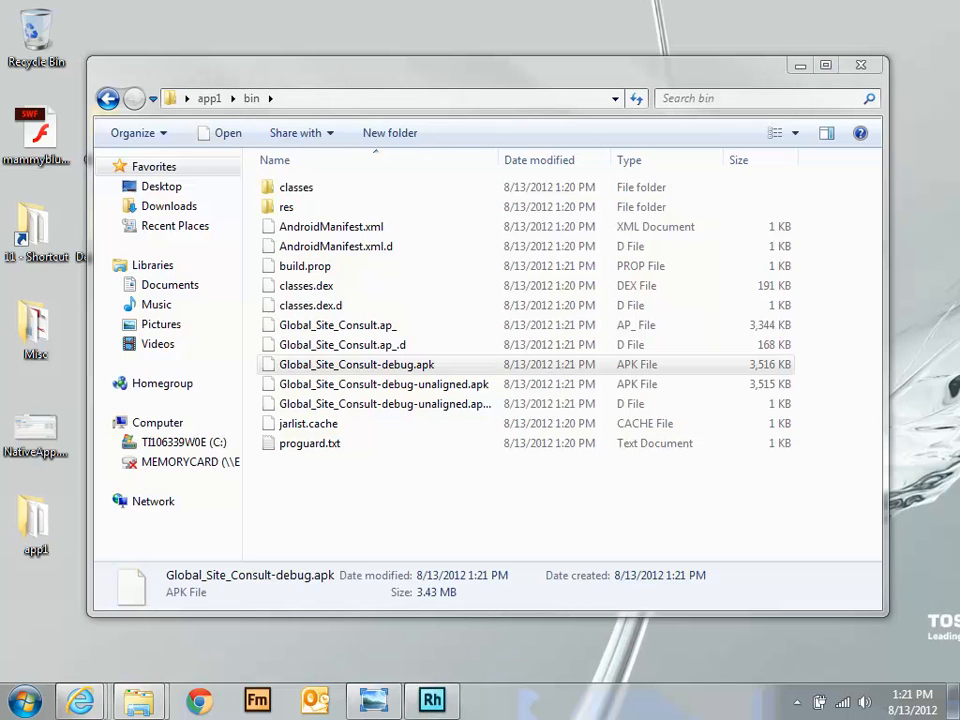